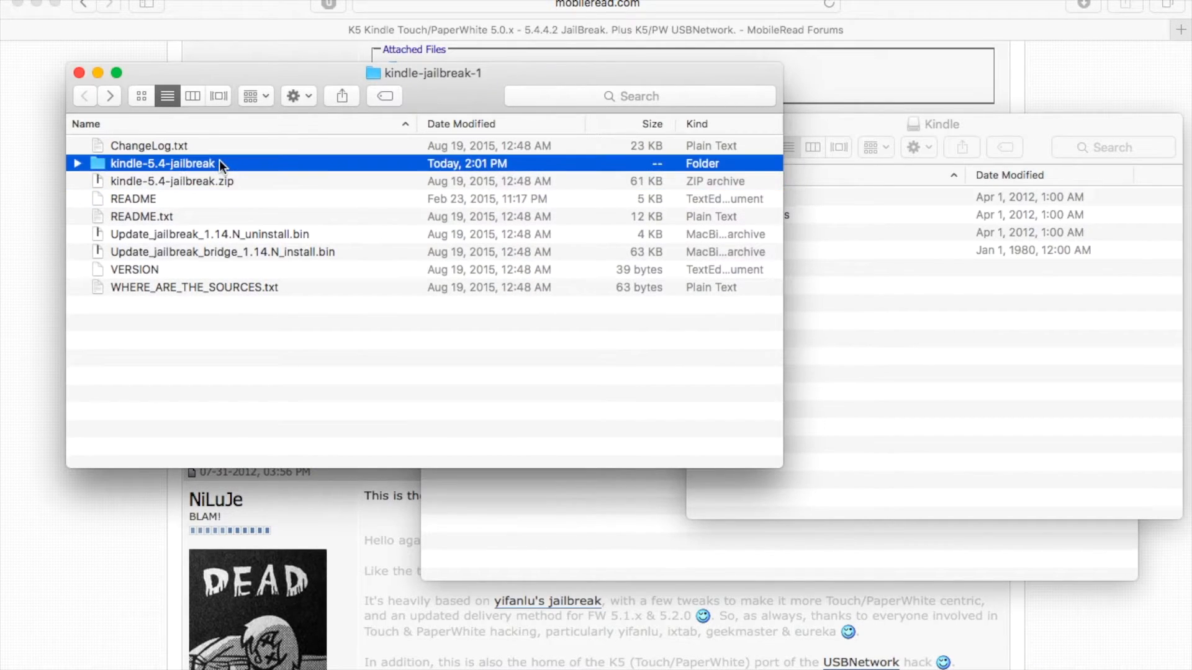
Open the kindle-5.4-jailbreak folder to reveal its seven jailbreak files
{"action": "double_click", "coordinate": [162, 163]}
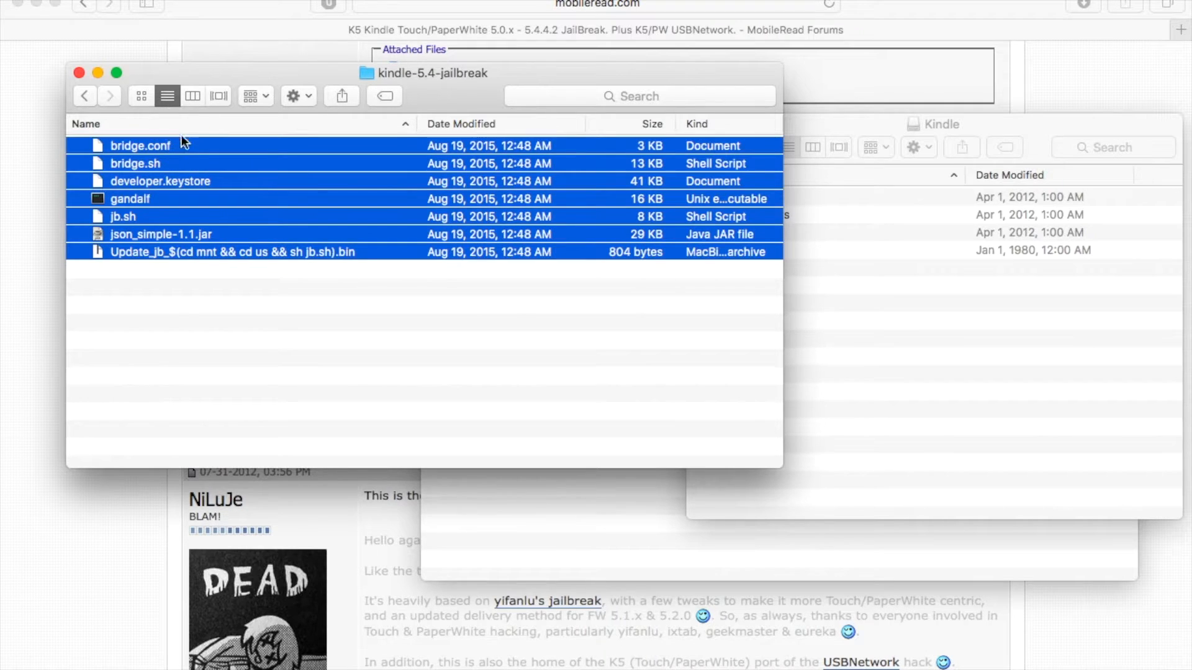